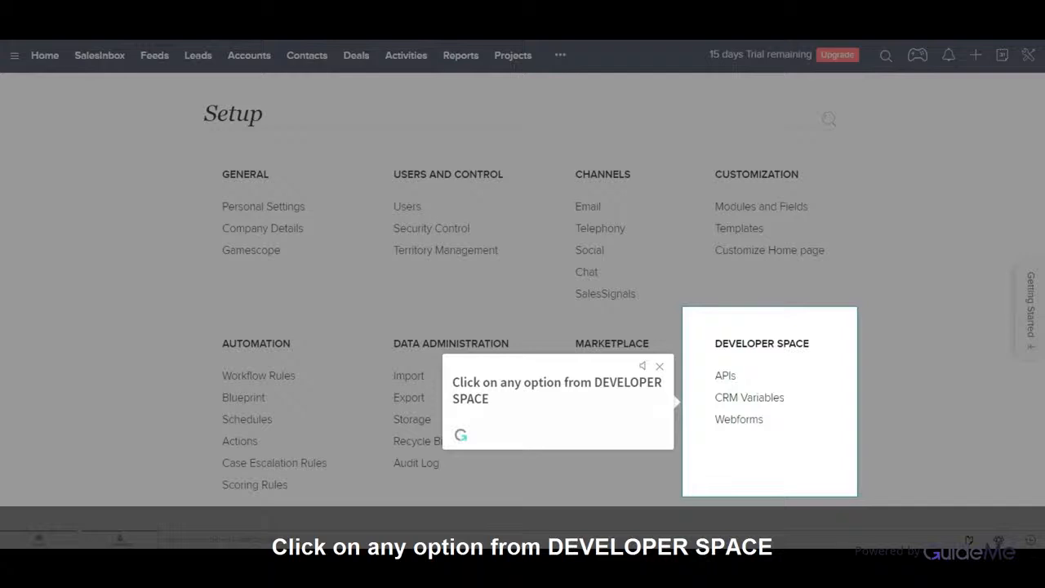
# View the Developer Space APIs page with its CRM API usage statistics
pyautogui.click(725, 373)
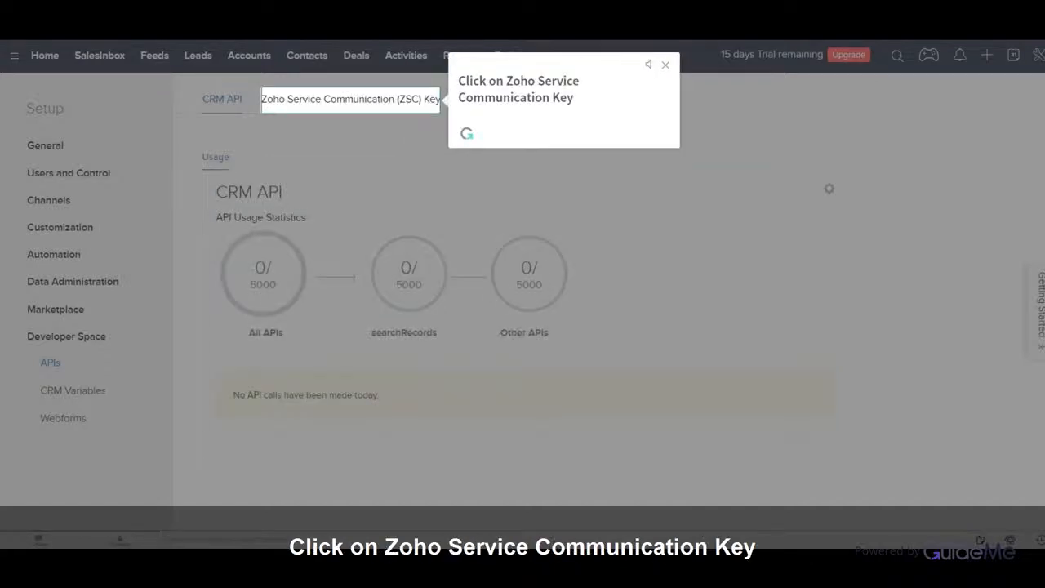
# Generate a new ZSC key, then view the PhoneBridge auth token information
pyautogui.click(349, 99)
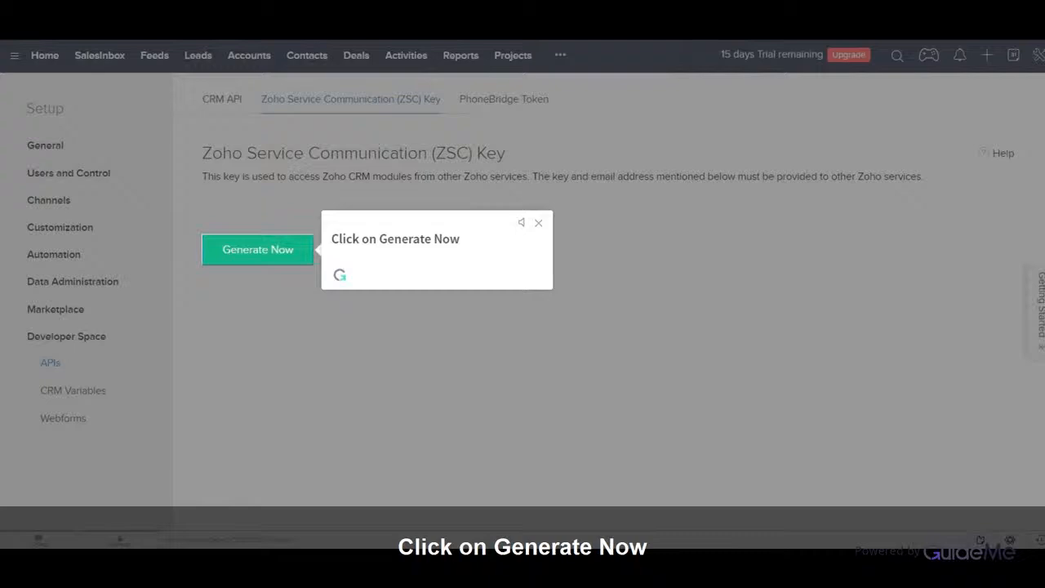
pyautogui.click(258, 248)
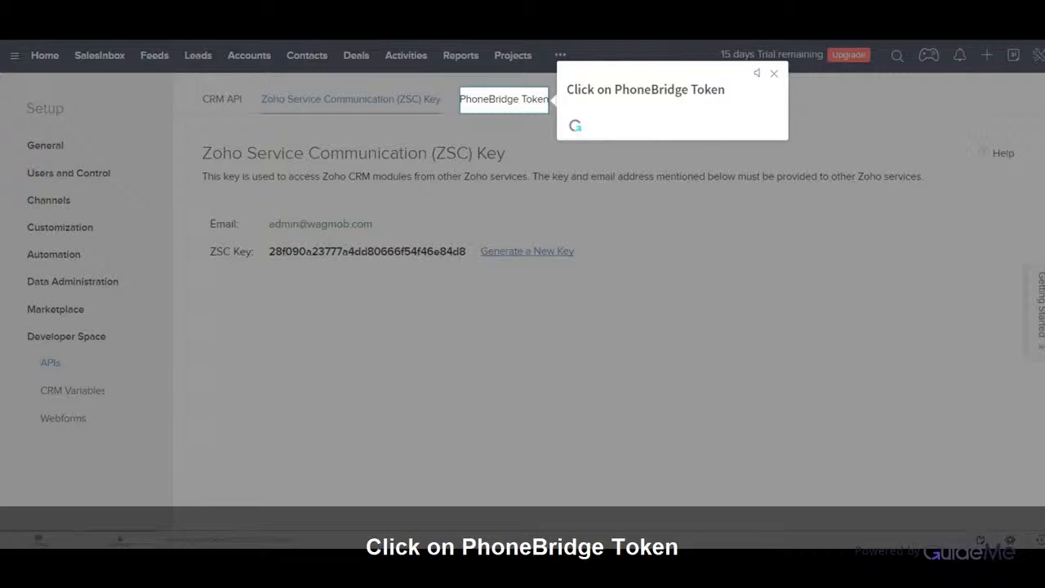
pyautogui.click(503, 100)
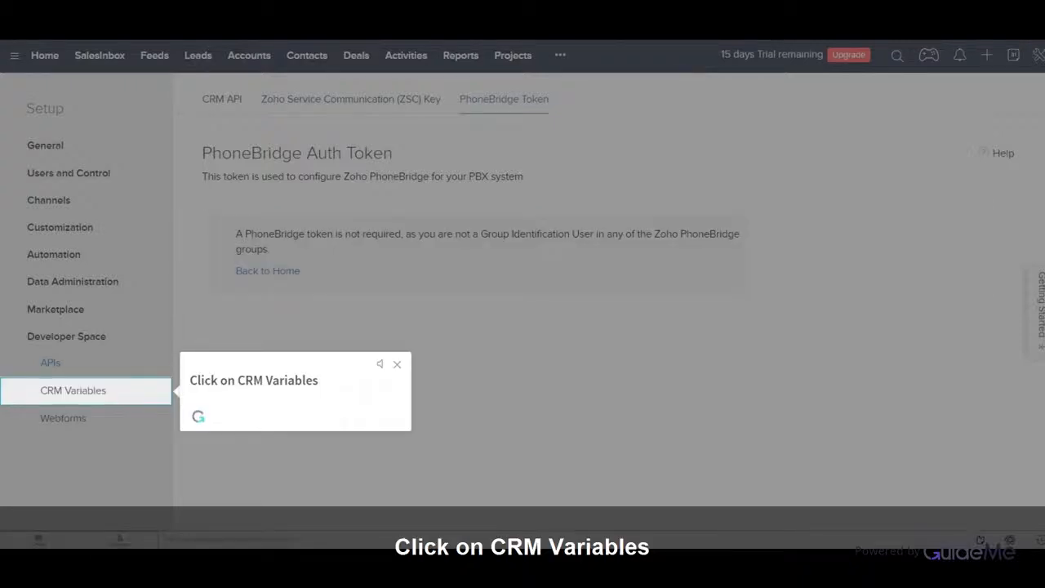
# Preview creating a first CRM variable and return to the empty CRM Variables list
pyautogui.click(71, 390)
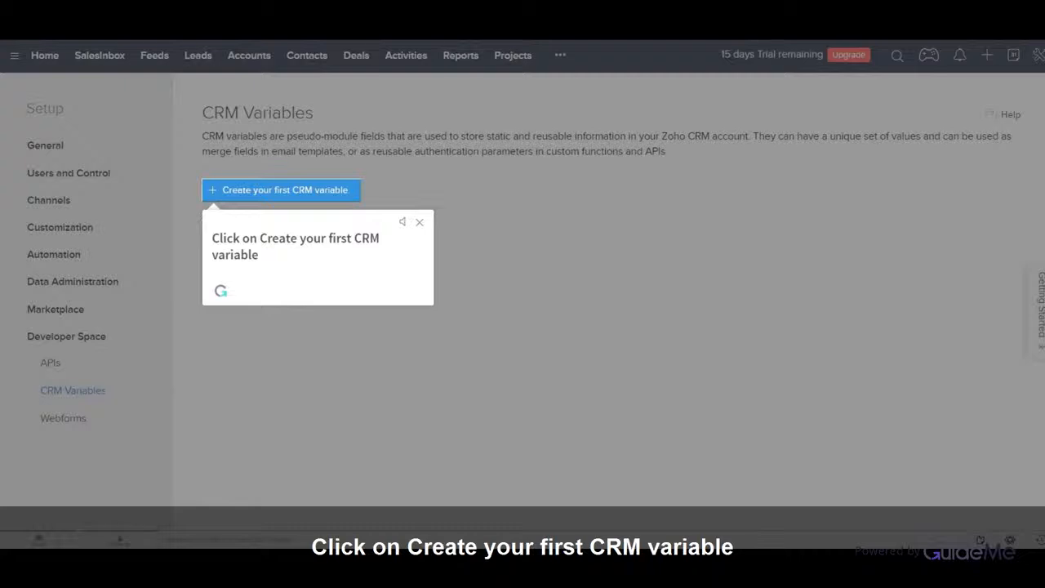
pyautogui.click(281, 189)
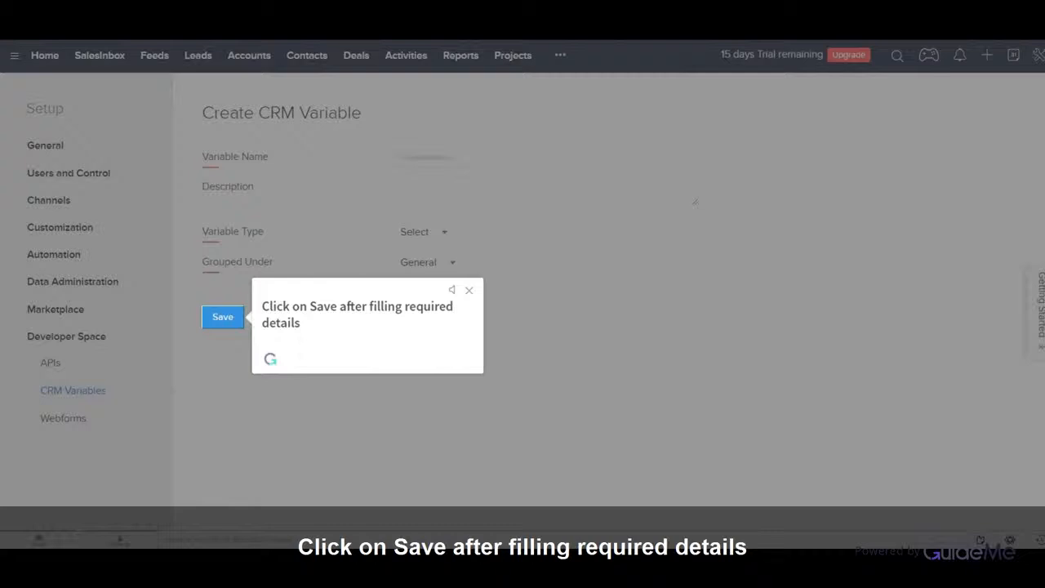
pyautogui.click(222, 317)
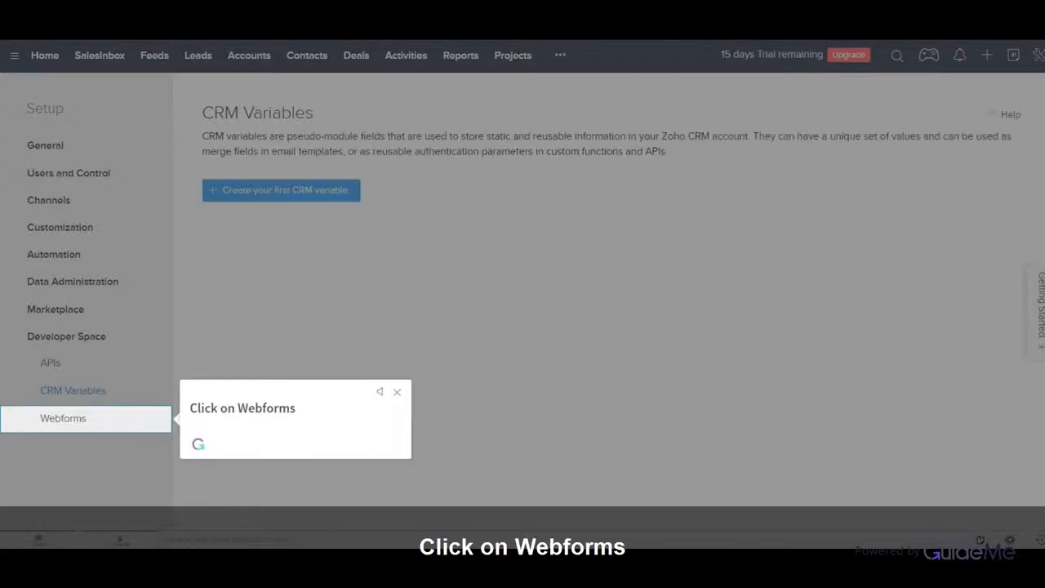
# Preview the new web form builder, then return to the Leads Webforms list
pyautogui.click(62, 418)
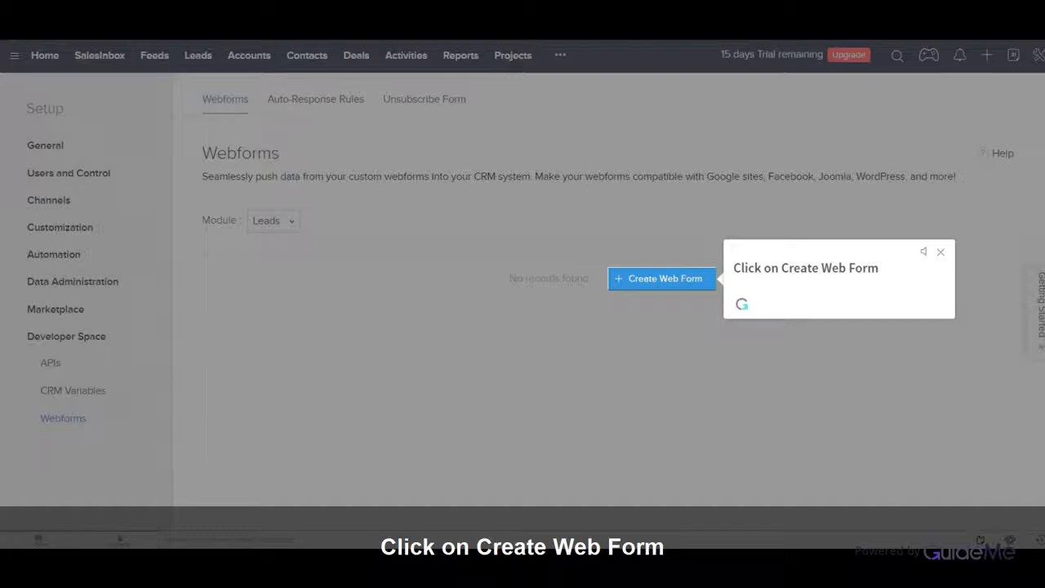
pyautogui.click(661, 278)
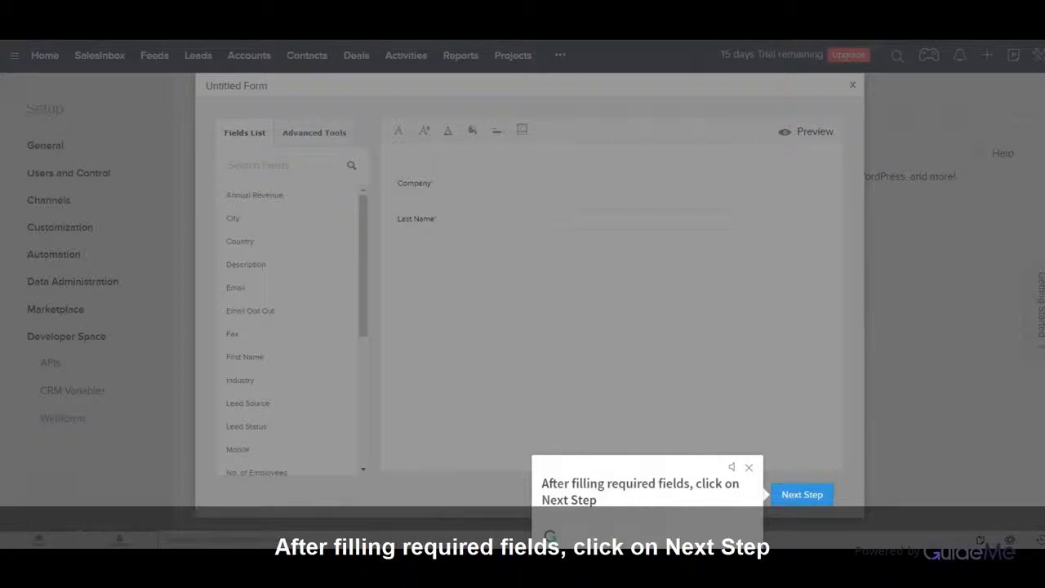
pyautogui.click(800, 493)
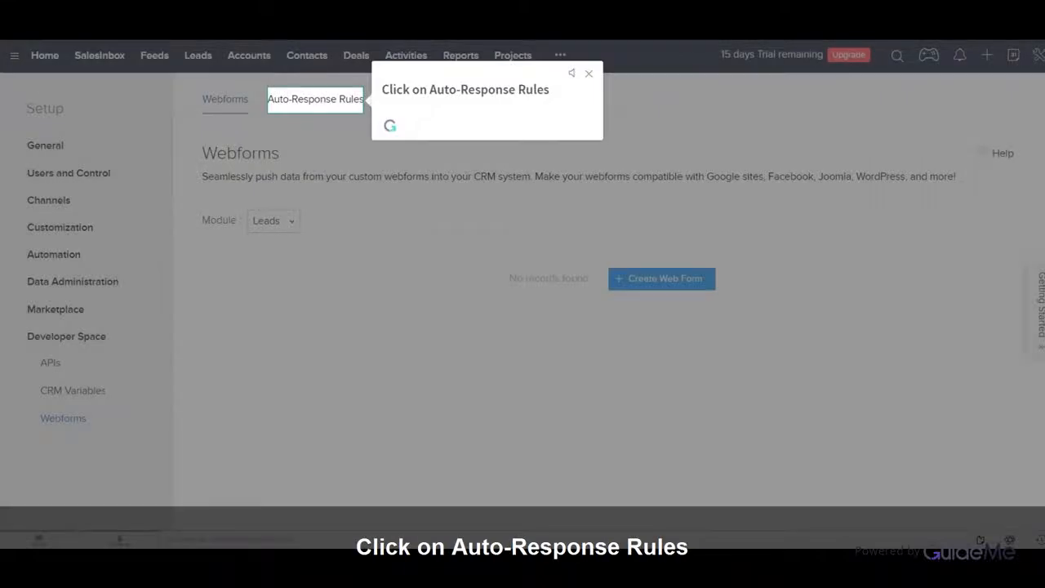
# Preview auto-response rule creation, then bring up the unsubscribe form HTML generator
pyautogui.click(316, 100)
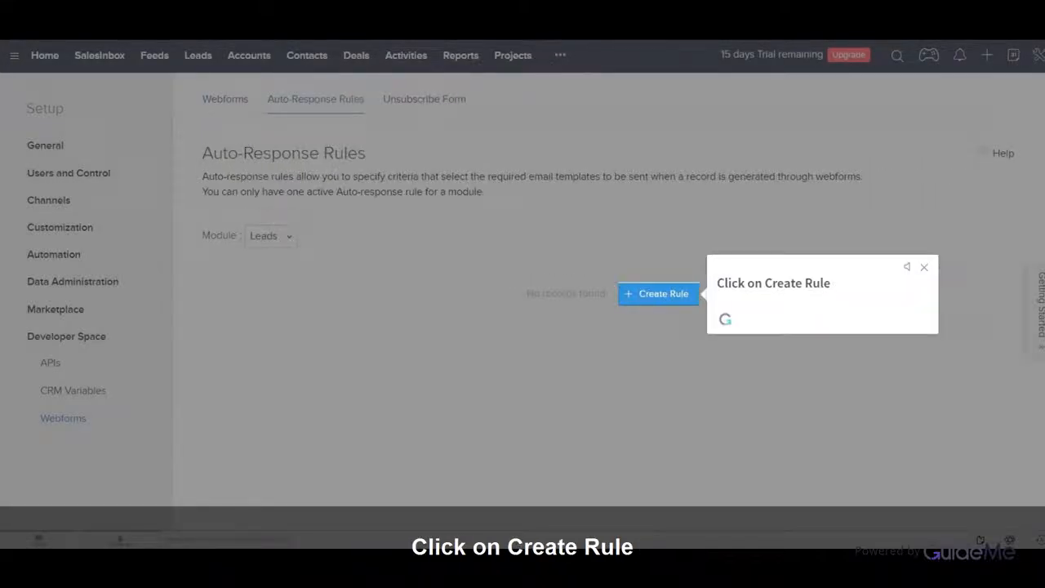
pyautogui.click(658, 294)
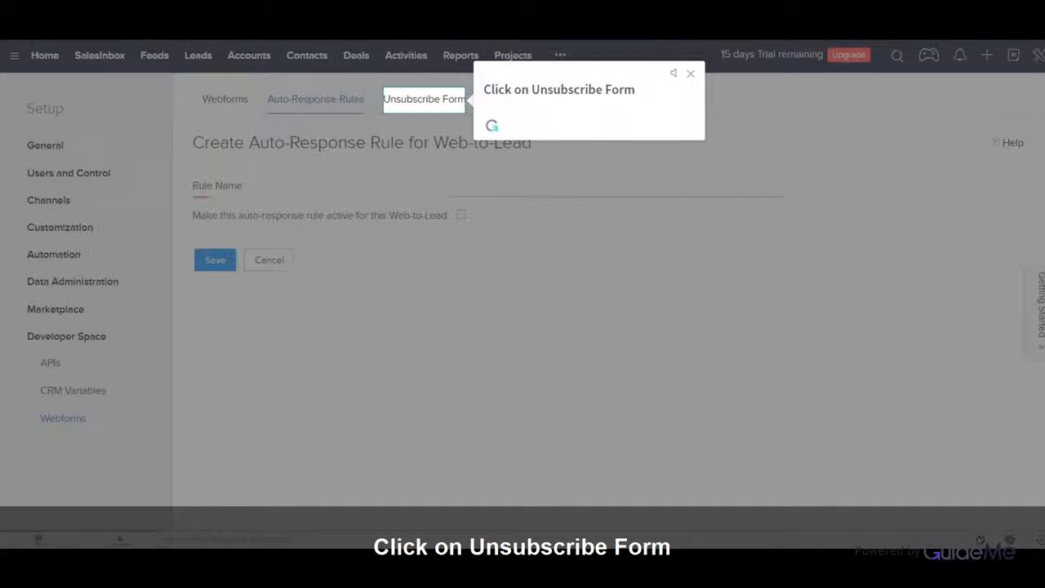
pyautogui.click(425, 100)
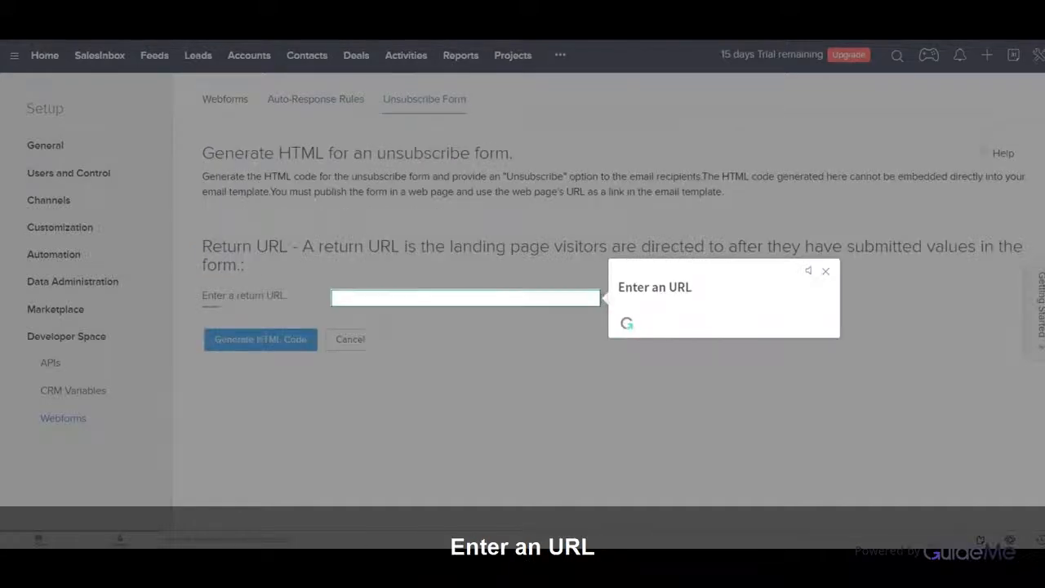